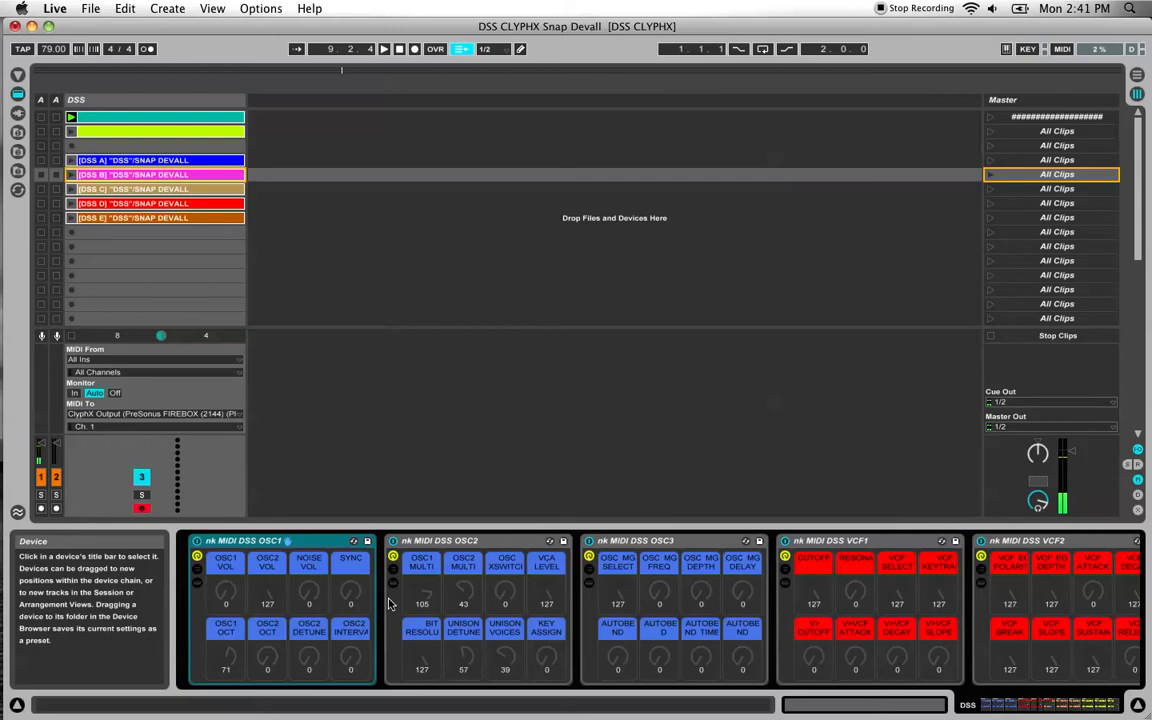
mouse_move(480, 590)
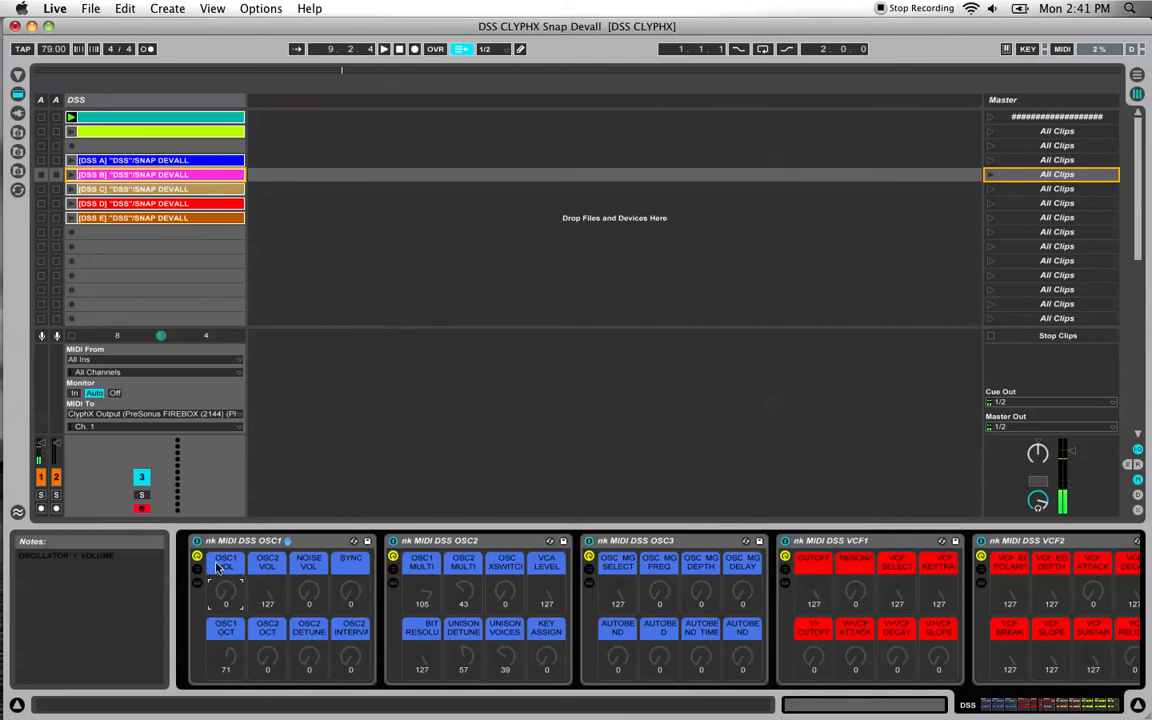
mouse_move(220, 552)
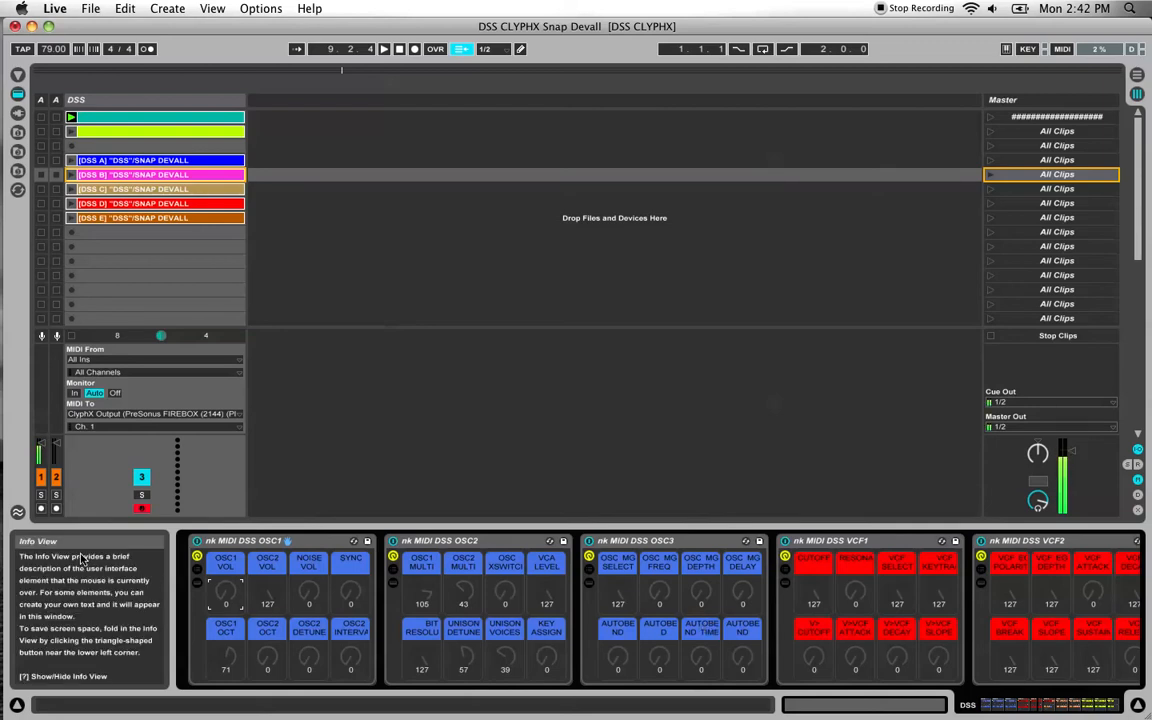
mouse_move(248, 590)
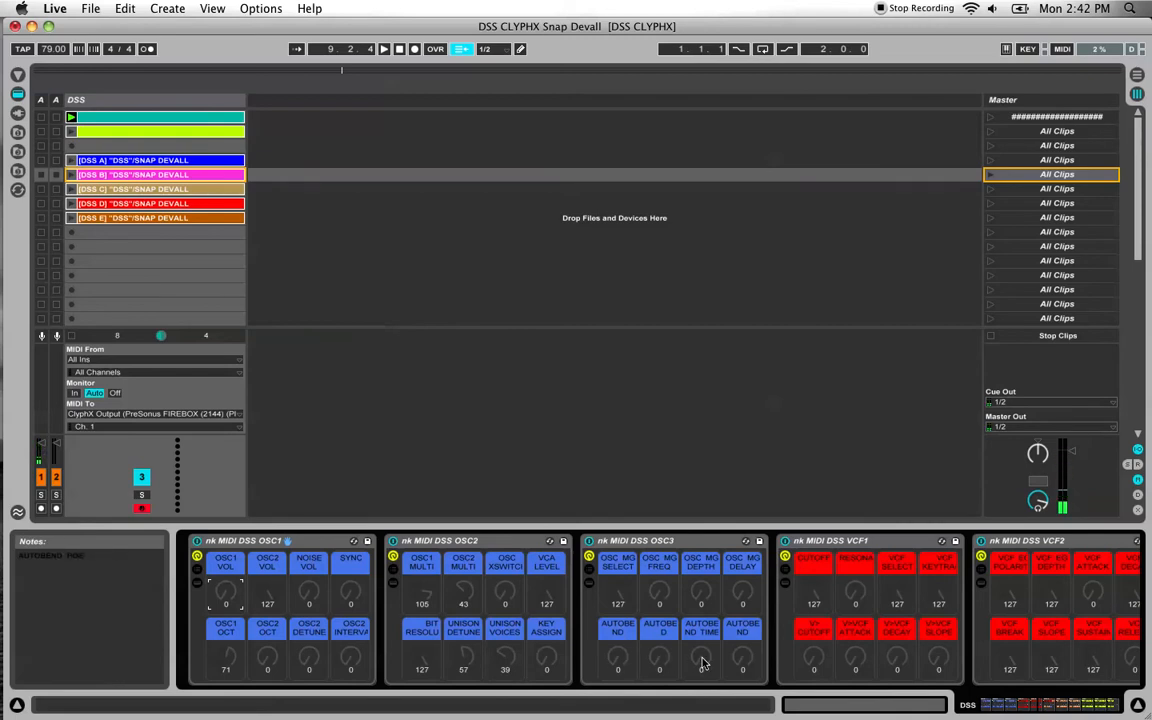
mouse_move(864, 664)
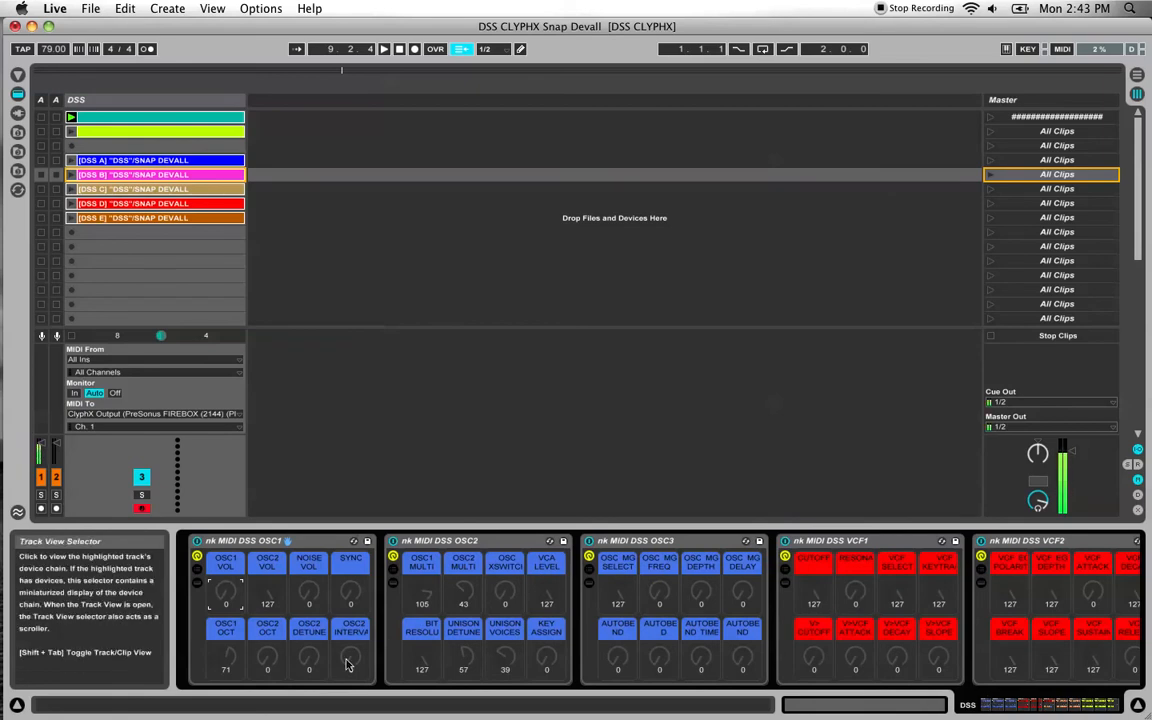
mouse_move(858, 598)
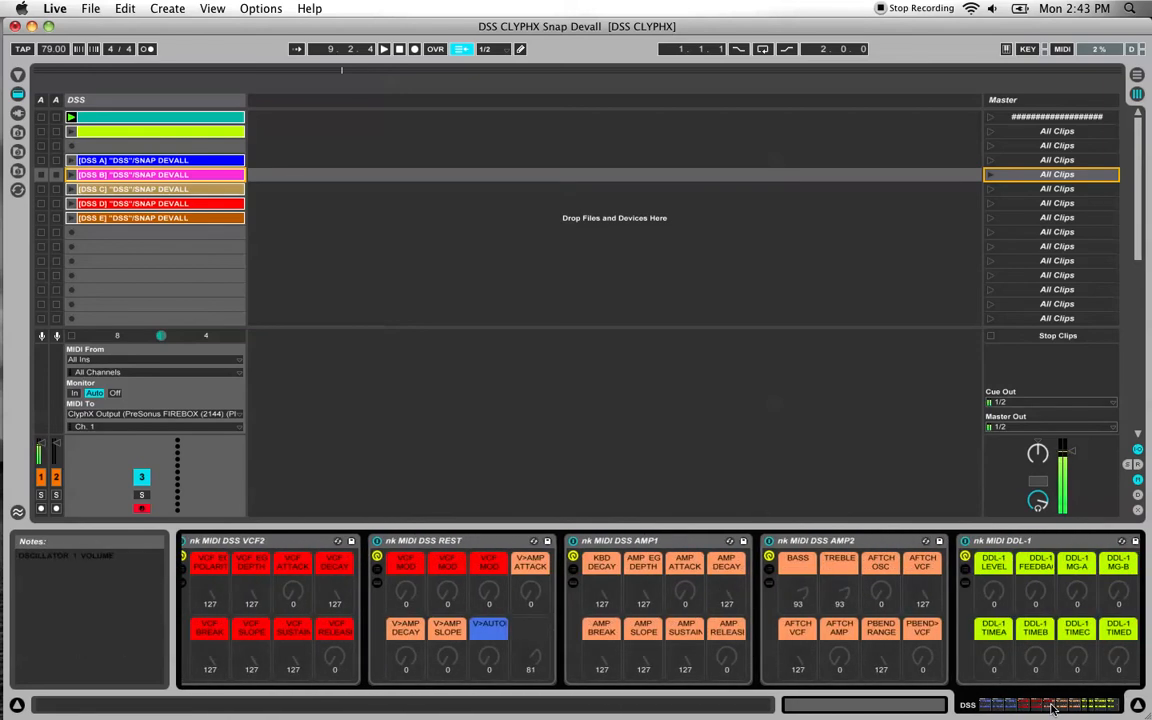
Scroll the device chain past DDL-1, DDL-2 and DDL MG, then back to MIDI DSS OSC1.
left_click(1080, 704)
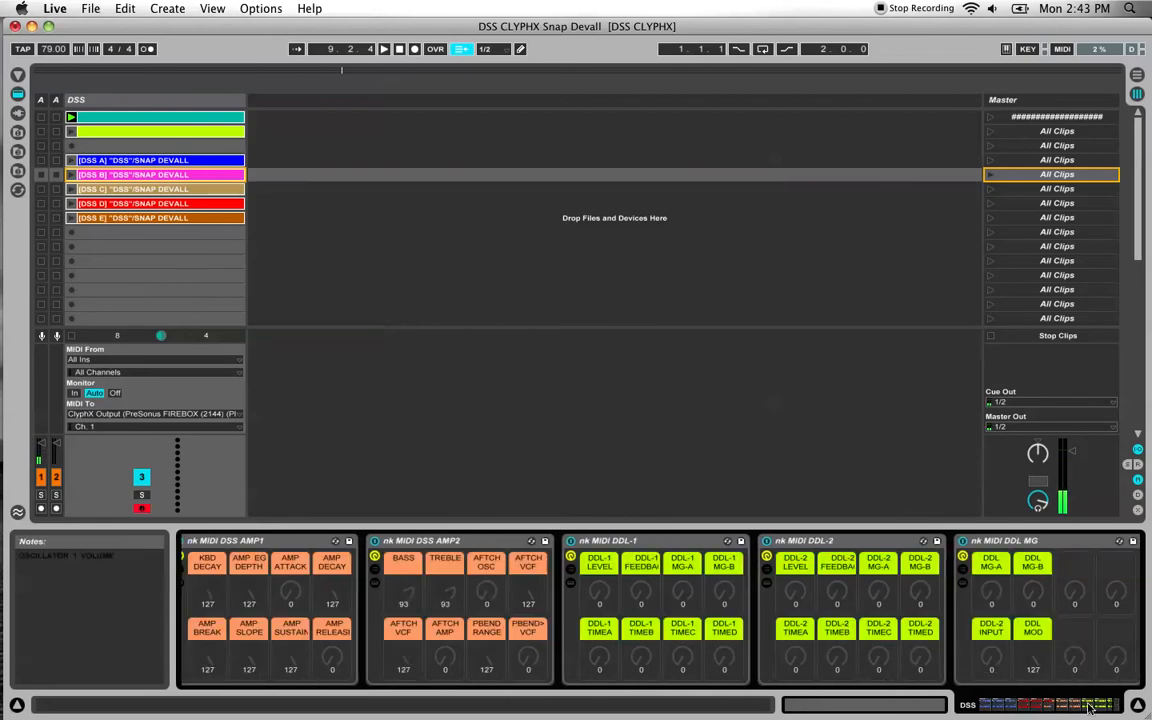
left_click(1088, 704)
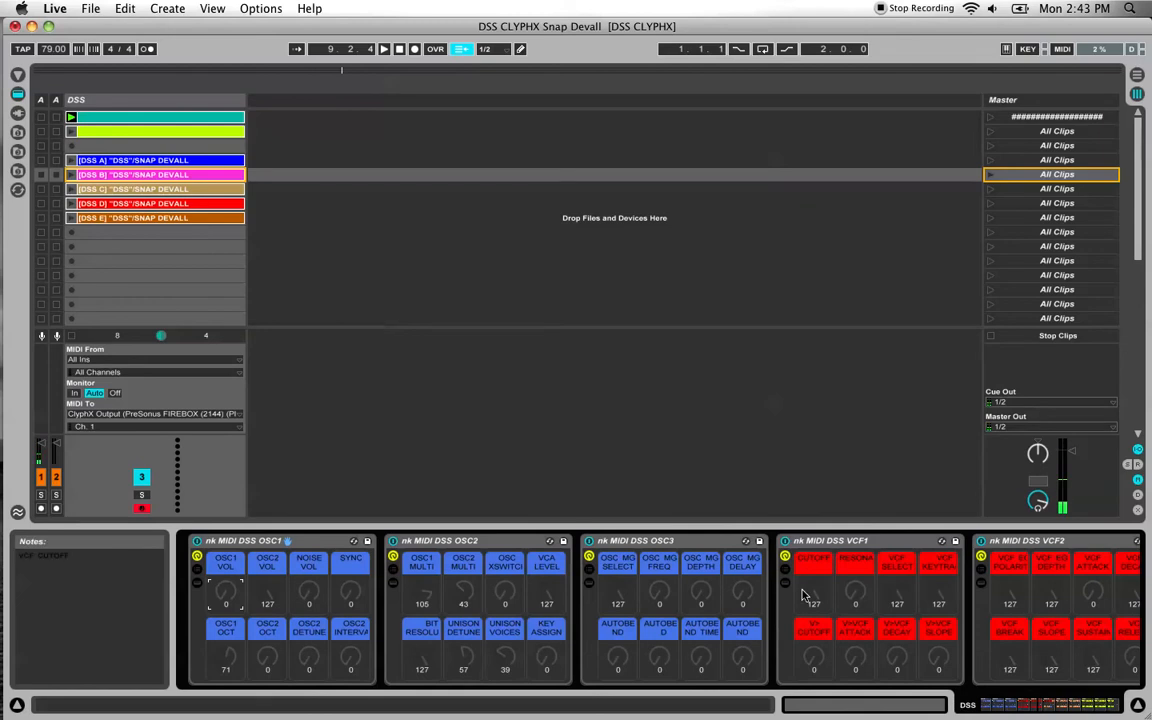
mouse_move(564, 478)
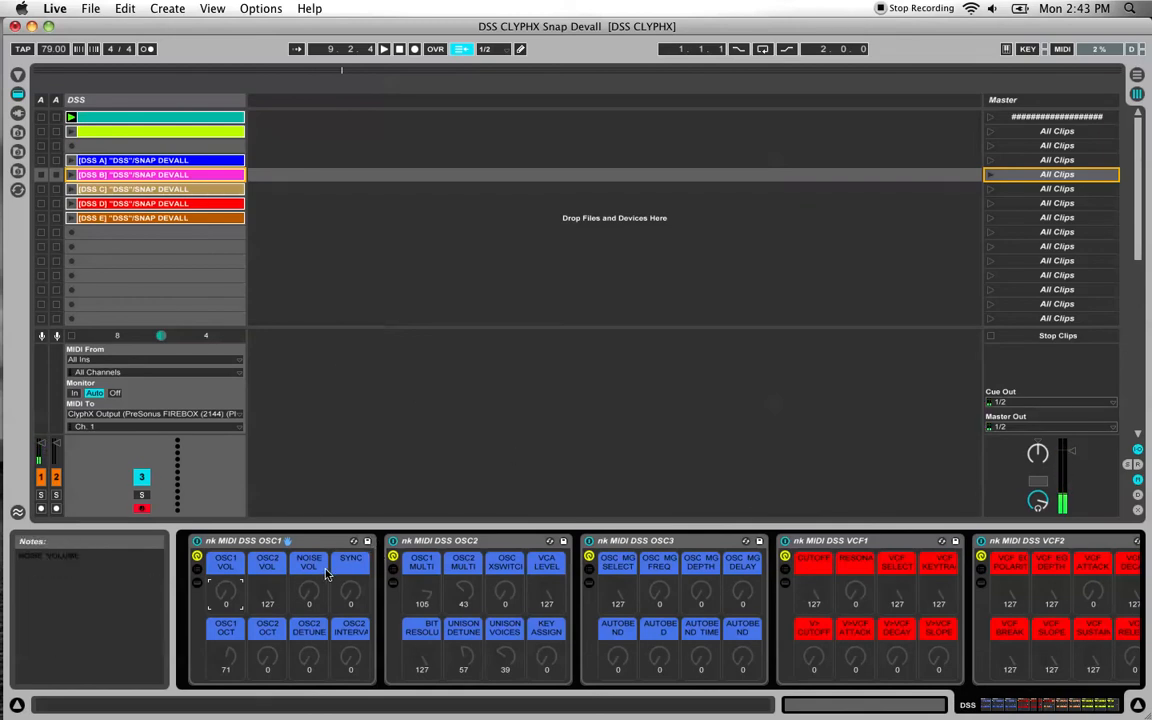
mouse_move(258, 318)
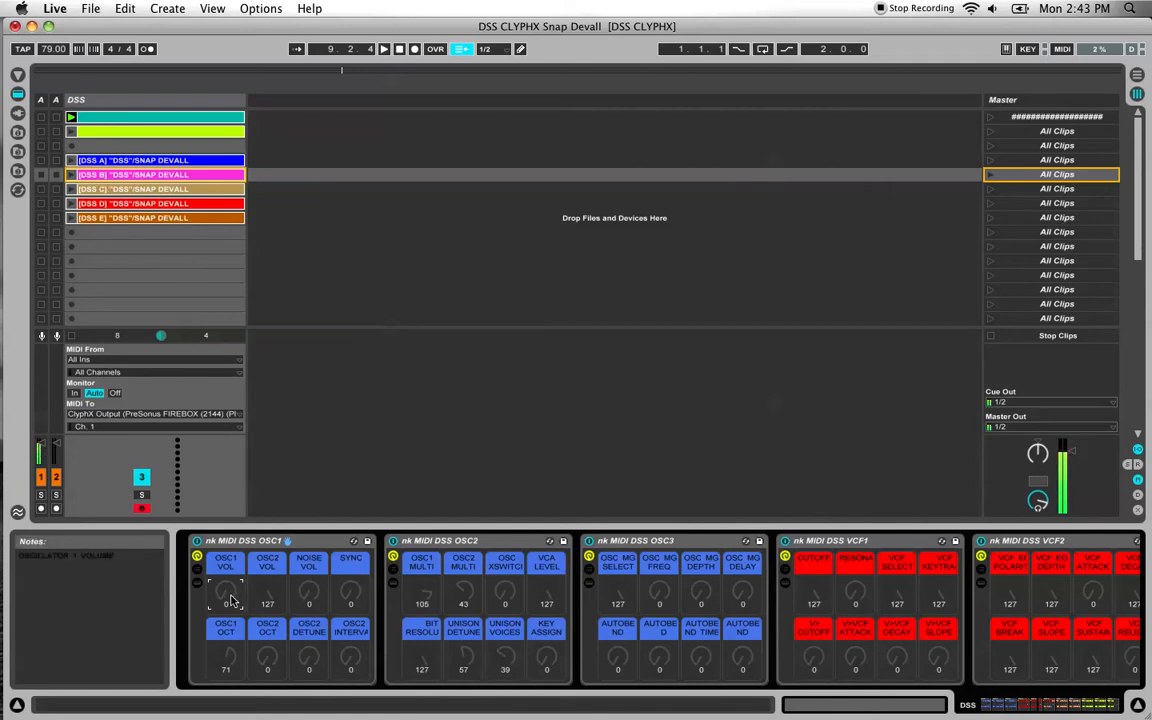
mouse_move(84, 148)
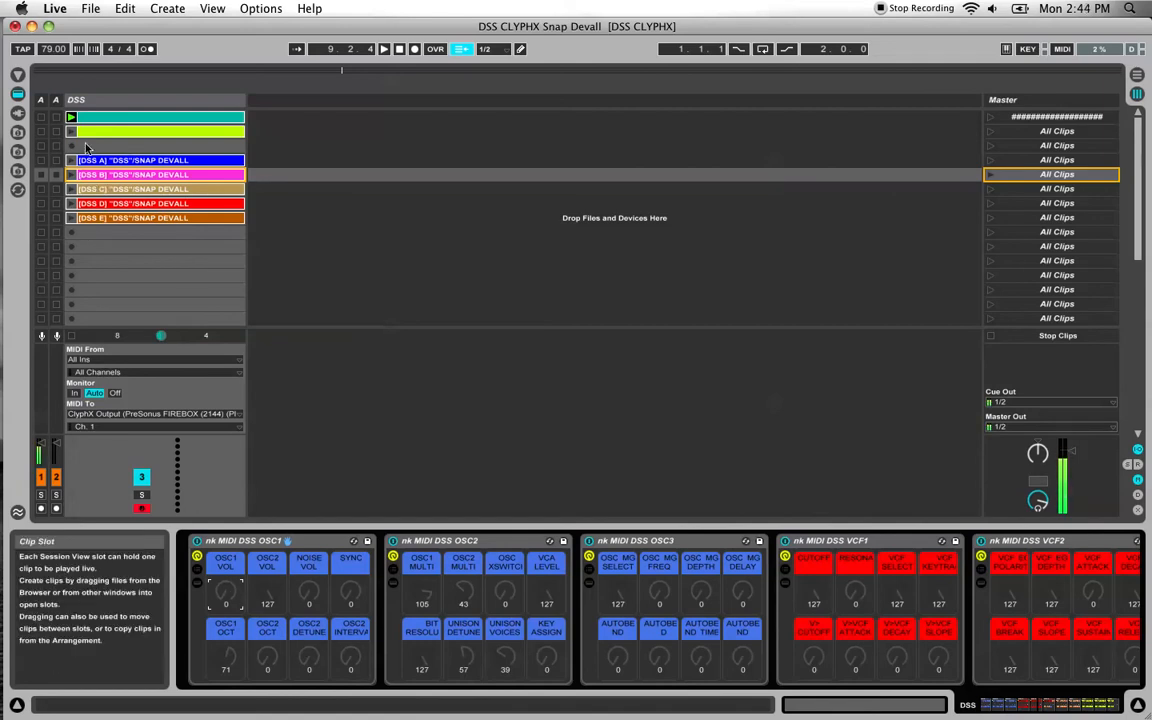
mouse_move(72, 136)
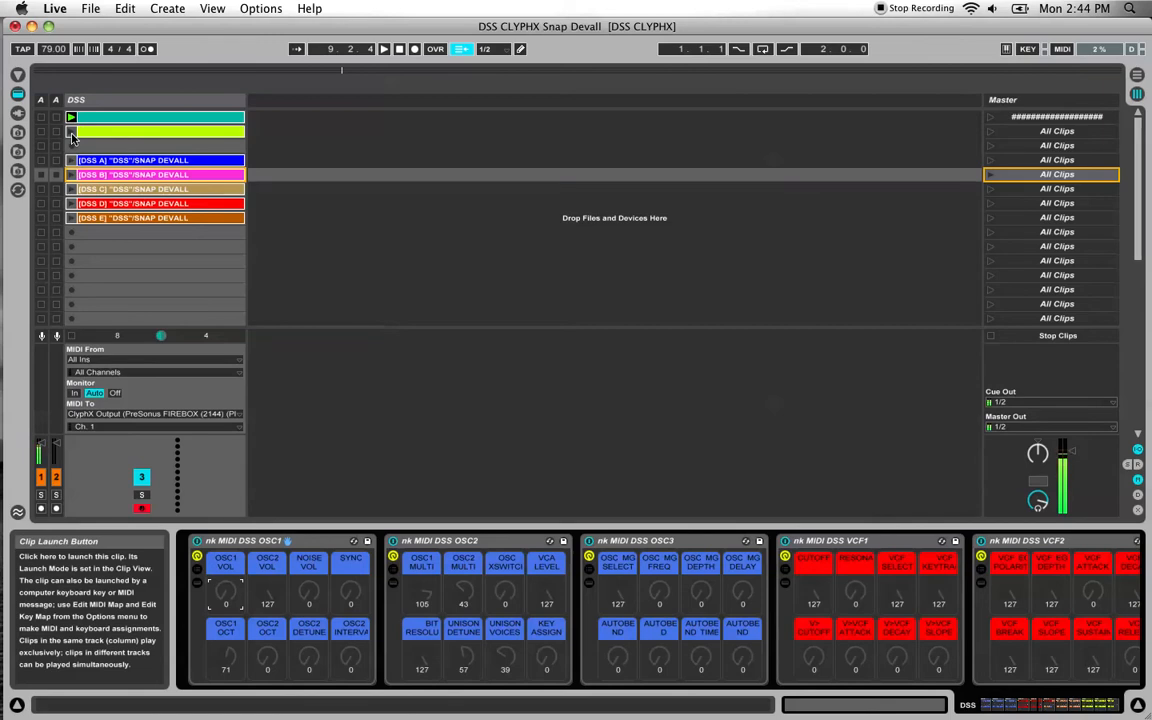
Launch a DSS snapshot clip, nudge an OSC1 knob, and adjust the track's Monitor setting.
left_click(72, 132)
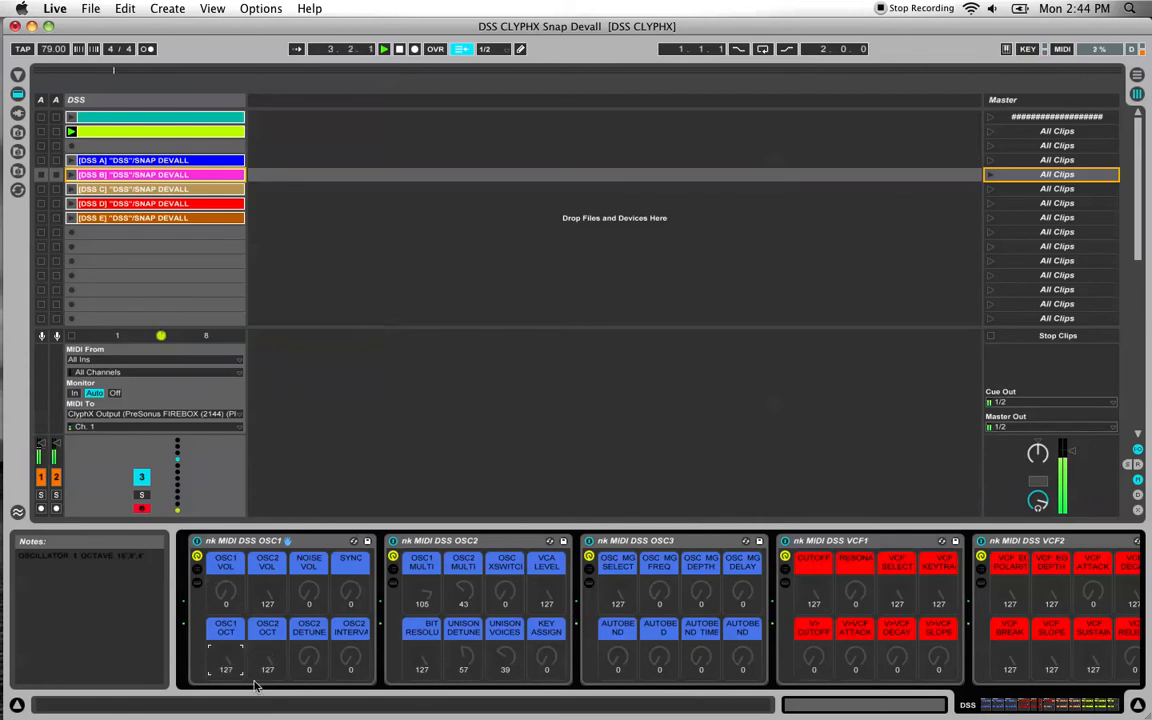
left_click_drag(308, 590, 308, 580)
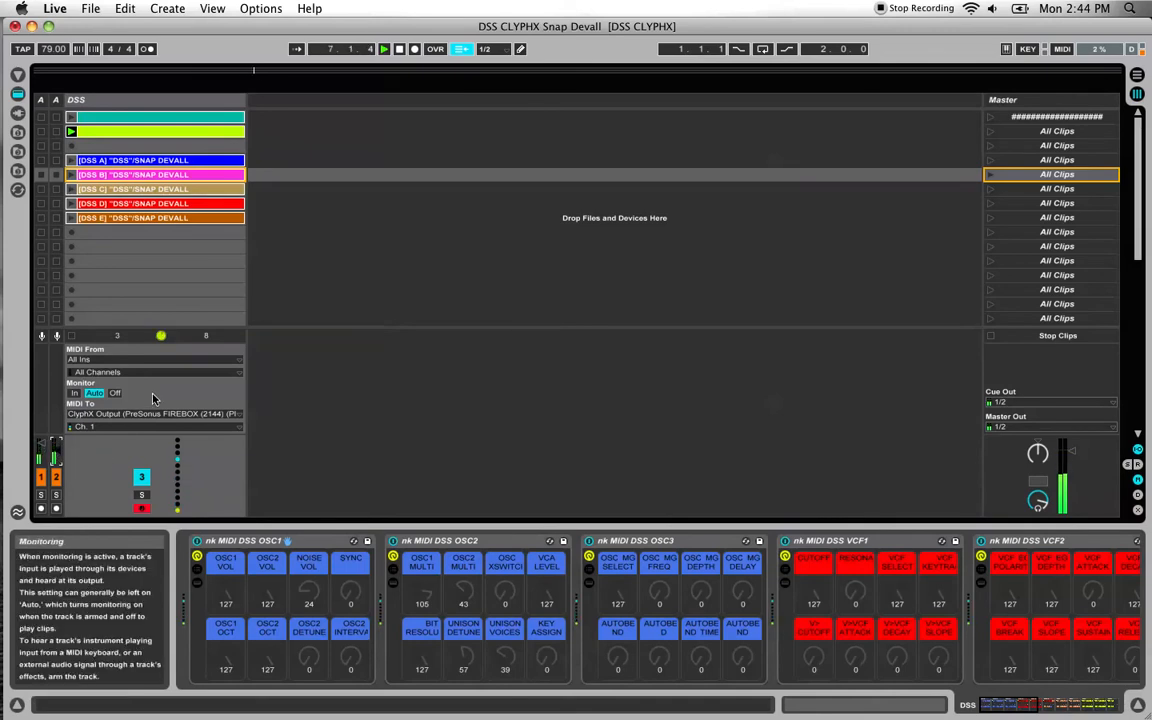
left_click(72, 160)
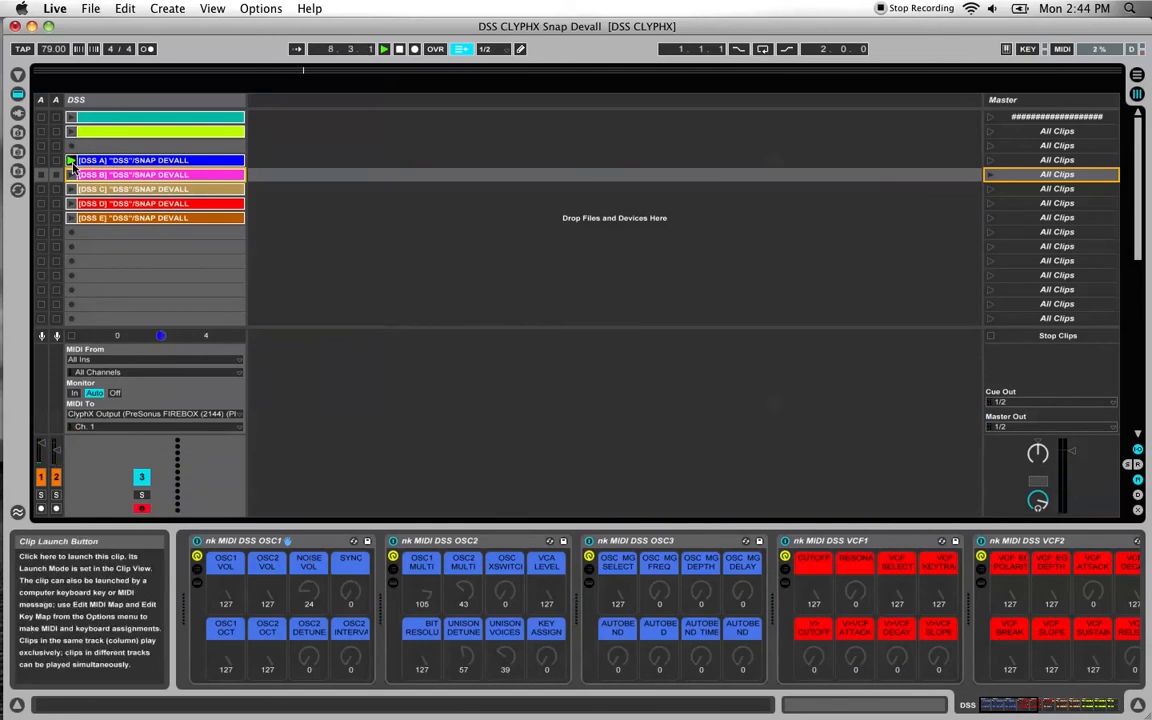
Launch a second ClyphX snapshot clip so the DSS recalls a different preset.
left_click(72, 160)
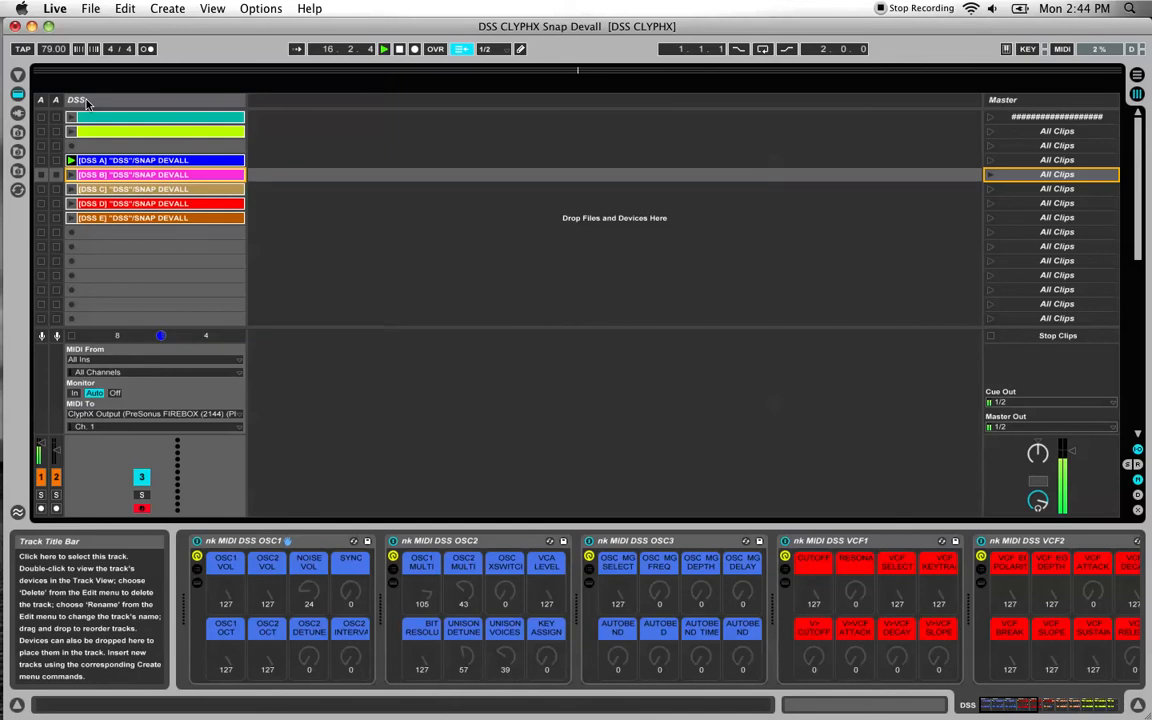
mouse_move(116, 188)
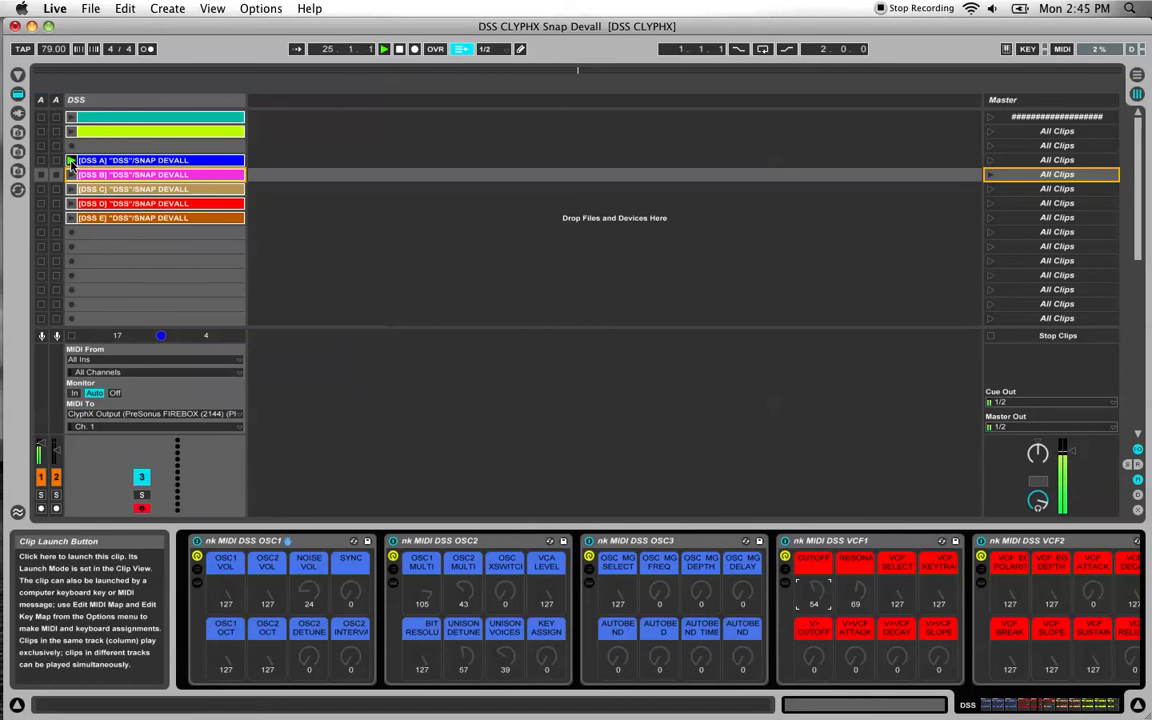
Create a DSS DEFAULT snapshot clip in an empty lower slot of the DSS track.
left_click(132, 160)
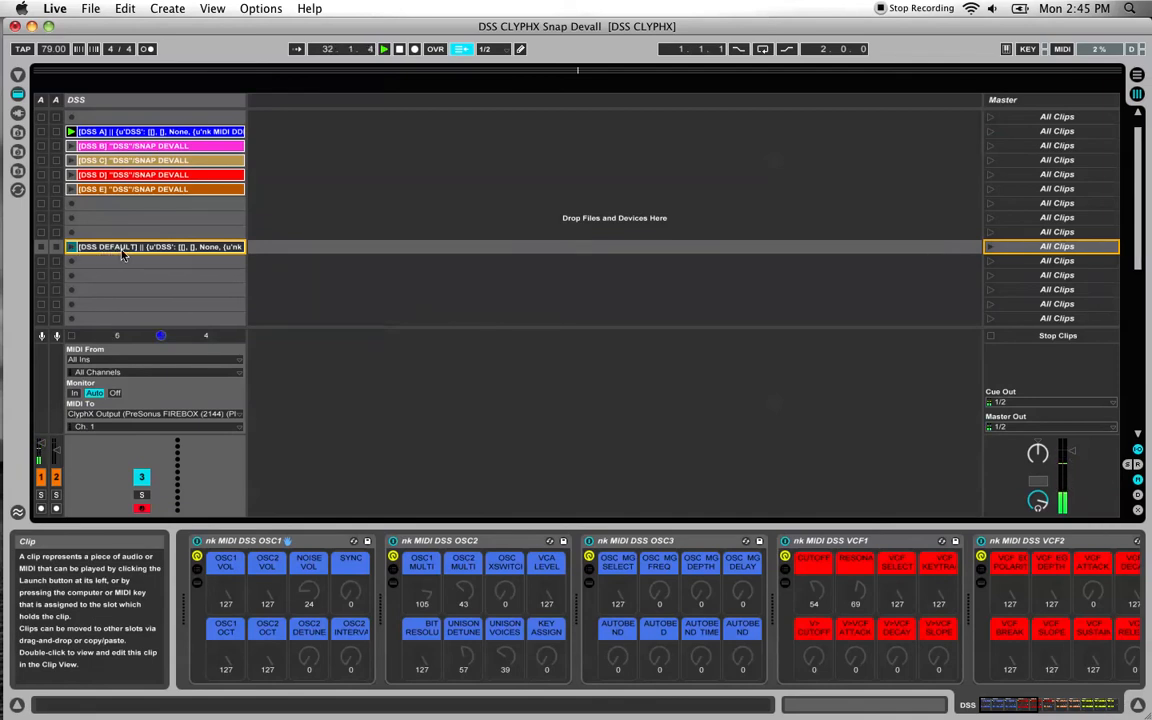
Launch the DSS DEFAULT clip so the synth recalls its default patch.
left_click(72, 248)
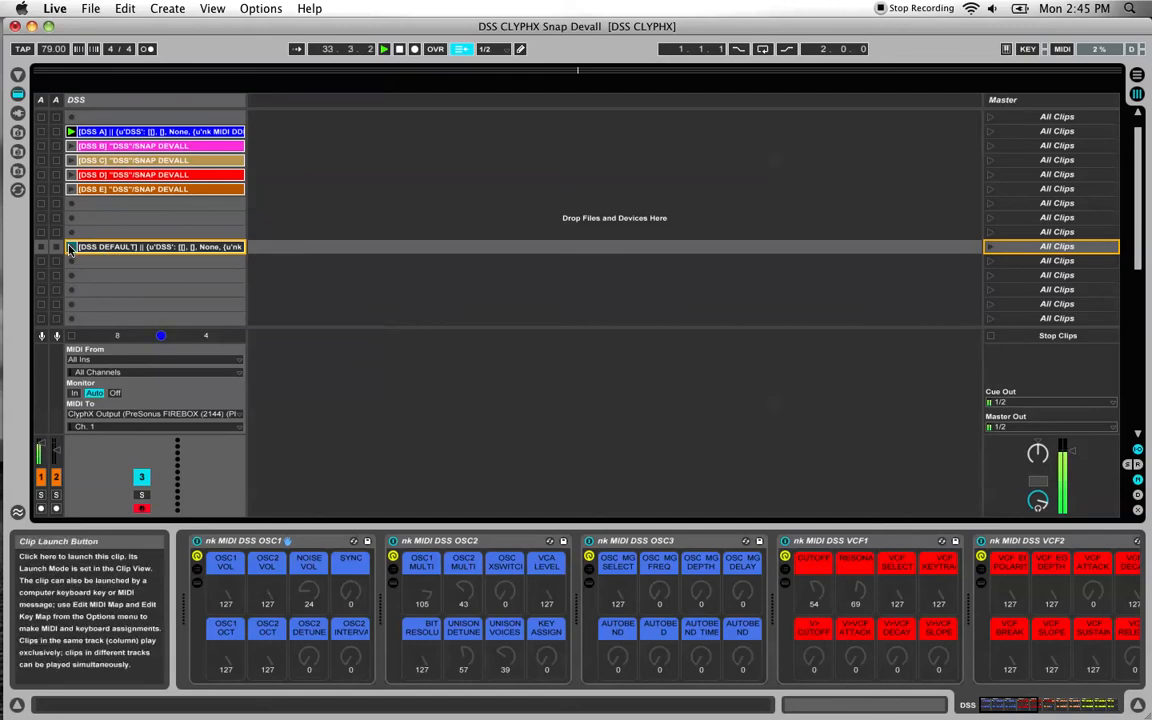
mouse_move(88, 264)
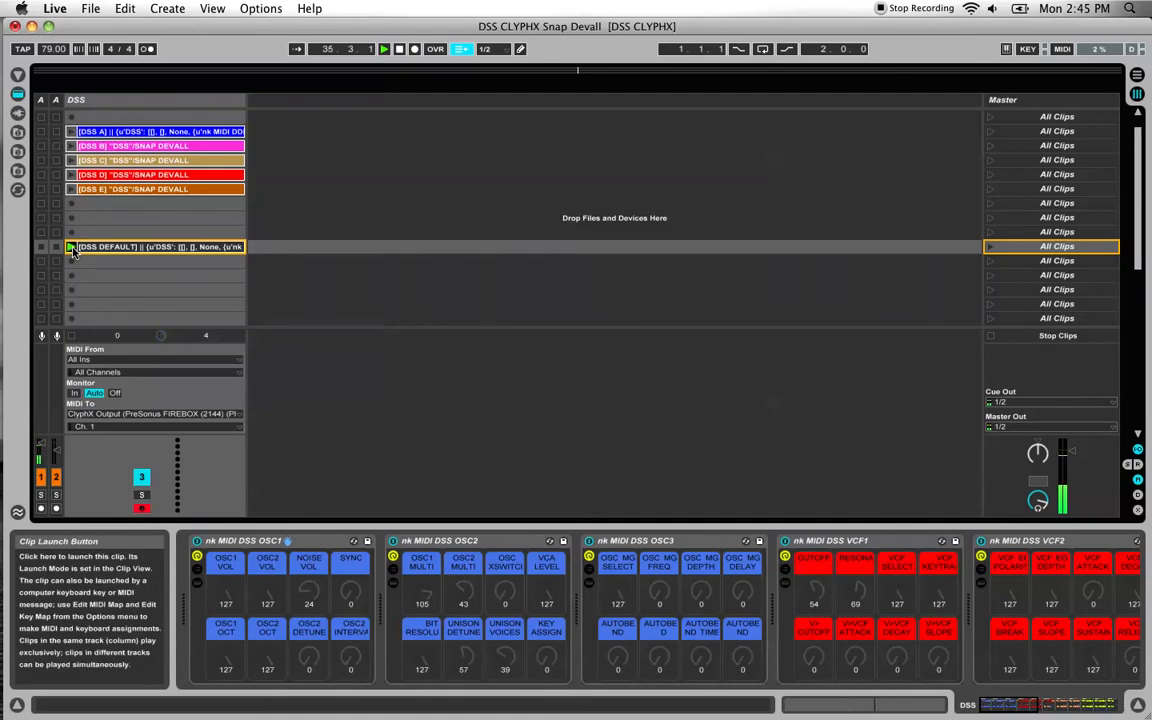
left_click(72, 248)
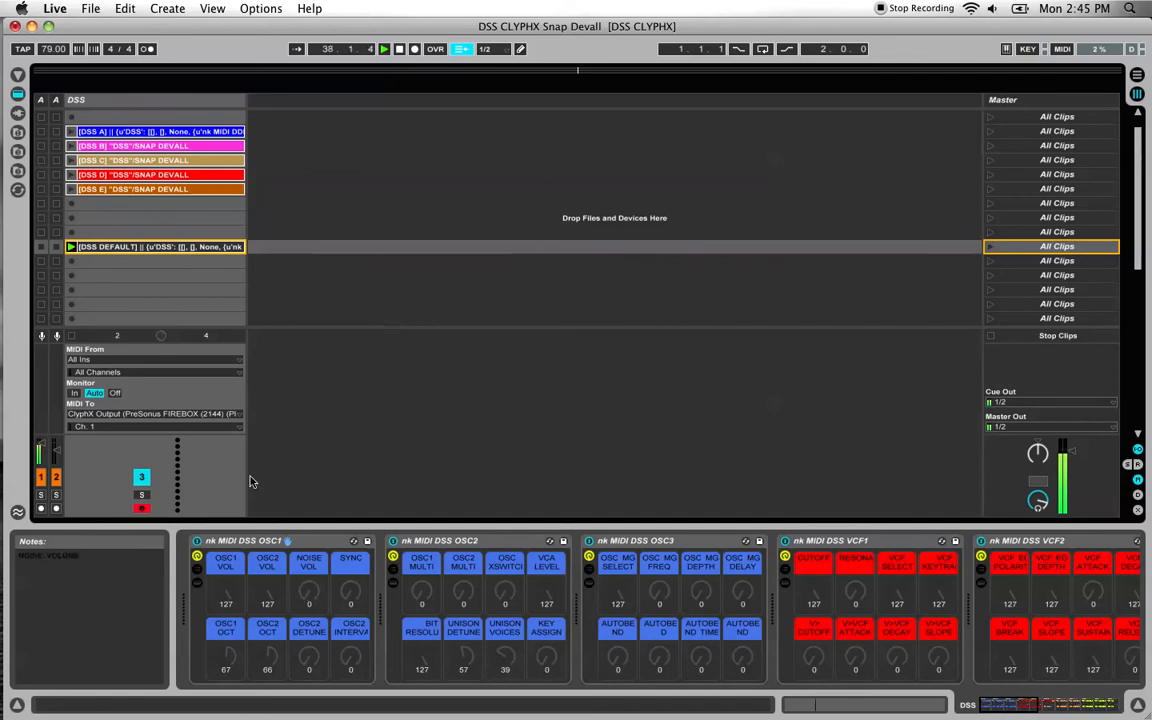
mouse_move(70, 132)
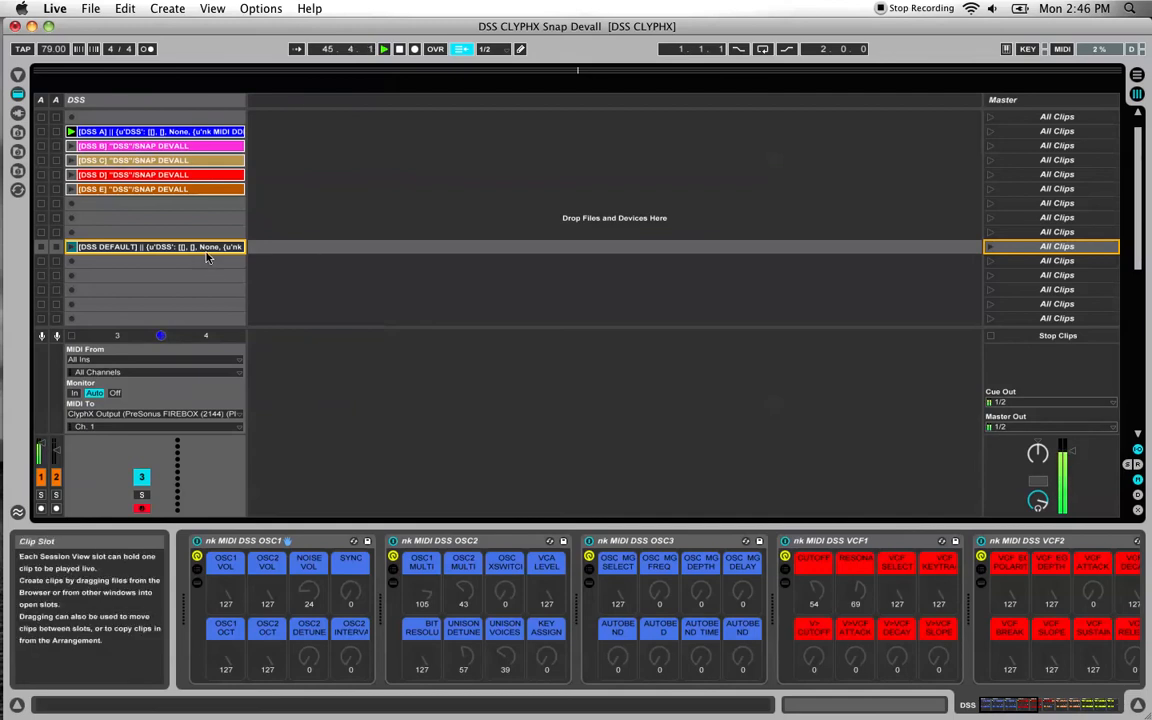
Drag the DSS DEFAULT clip down one slot in the DSS track.
left_click(156, 276)
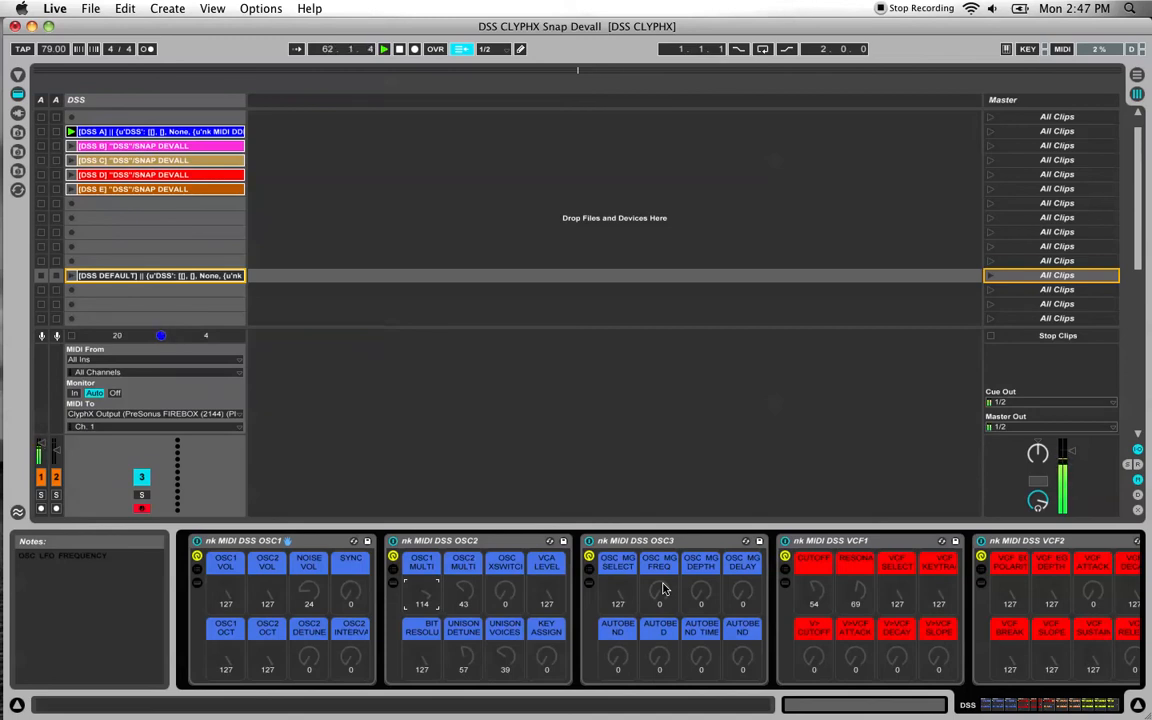
mouse_move(472, 520)
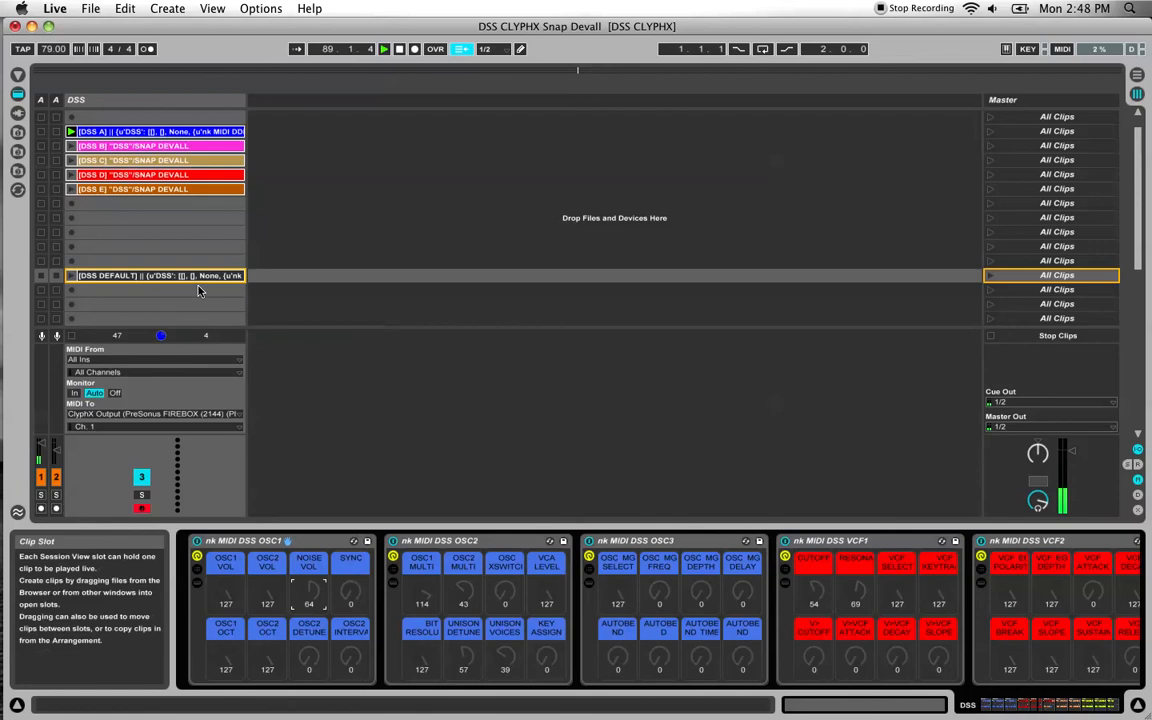
mouse_move(176, 284)
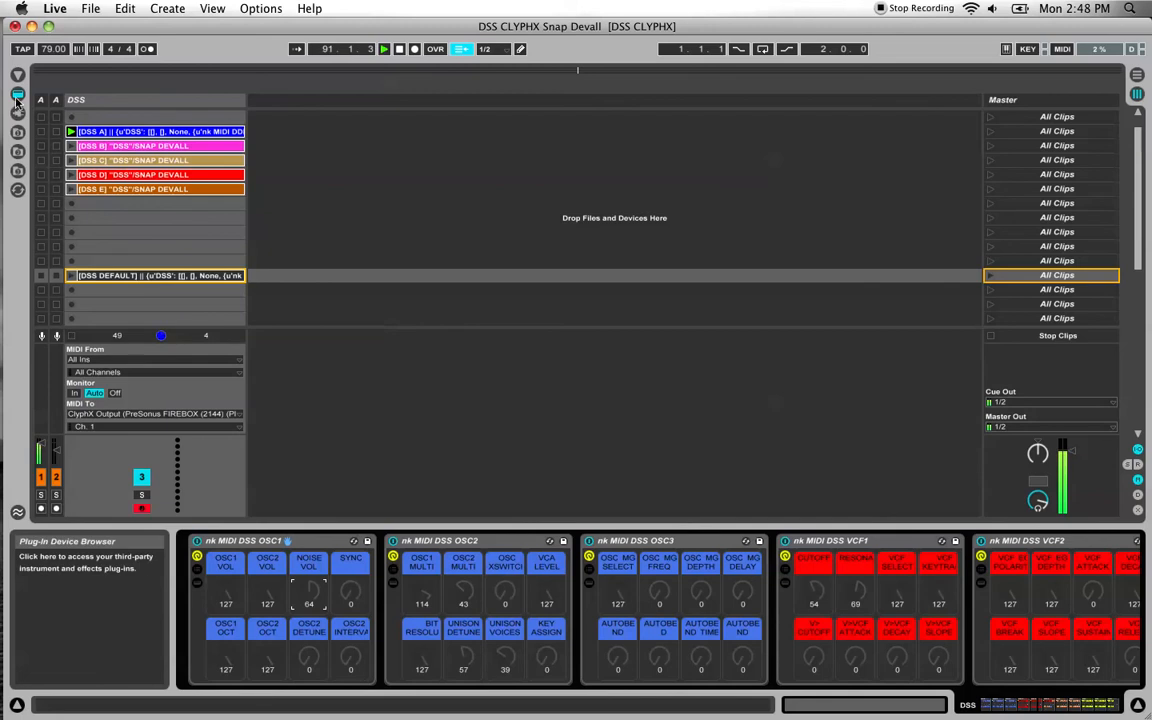
Show the Browser and expand the LFOs folder under Library > Clips for the DSS DEFAULT clip.
left_click(16, 94)
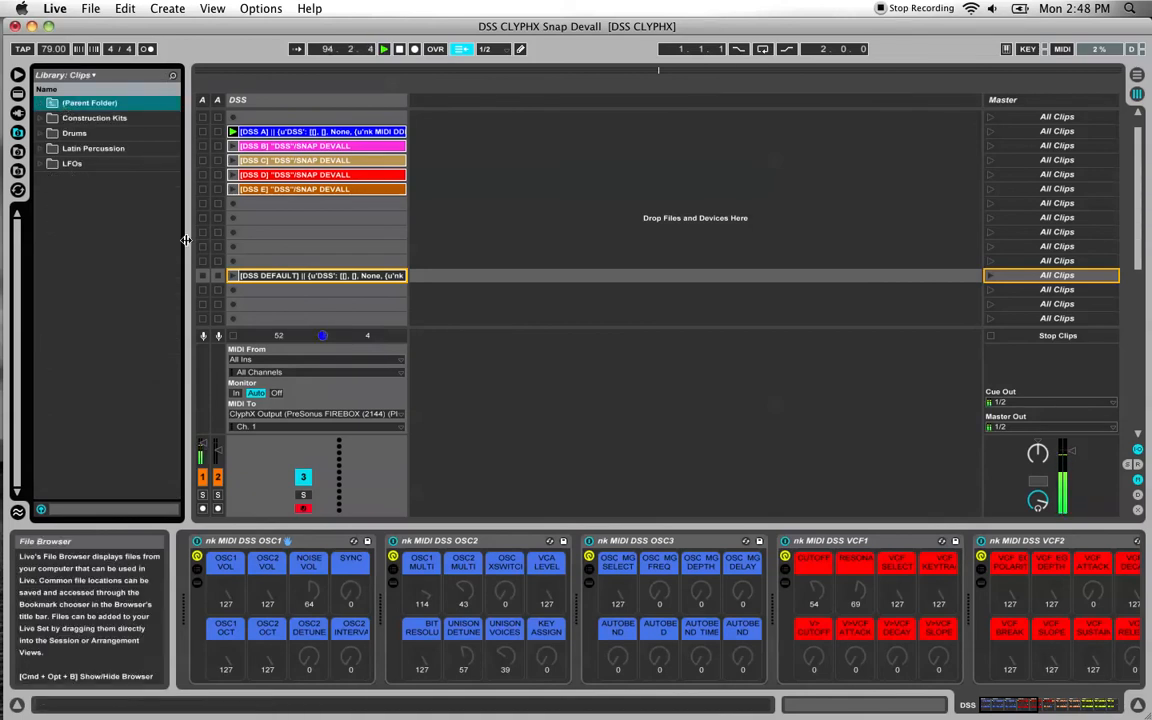
left_click(72, 164)
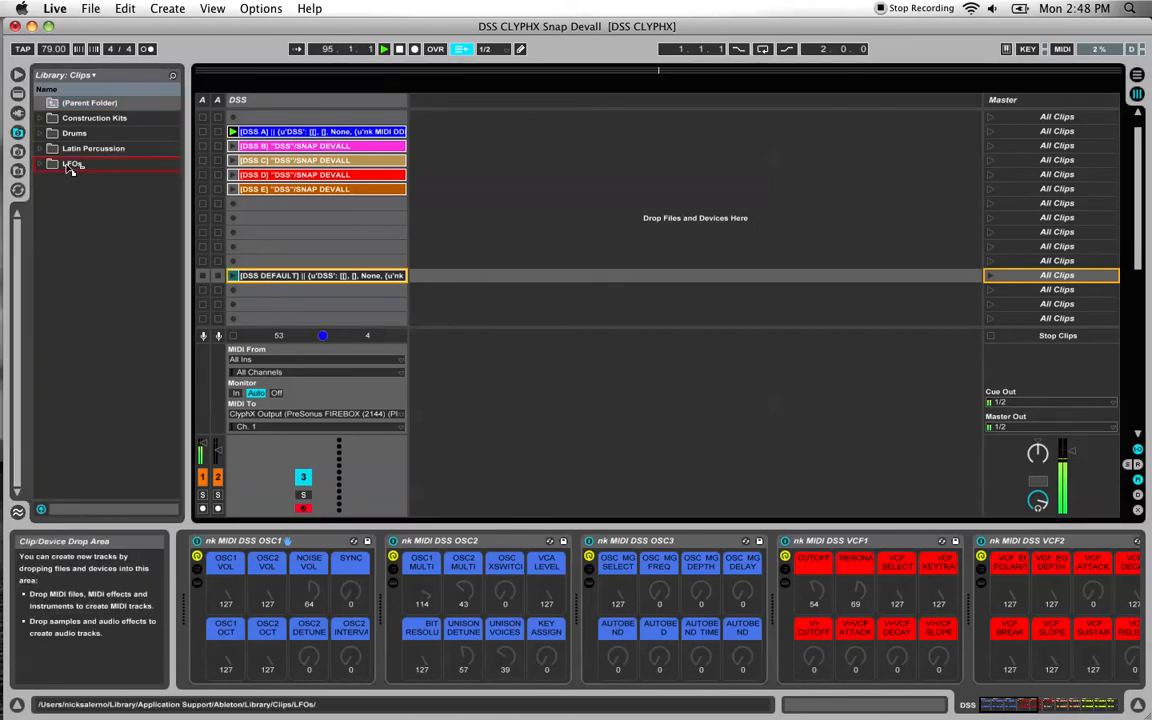
left_click(72, 164)
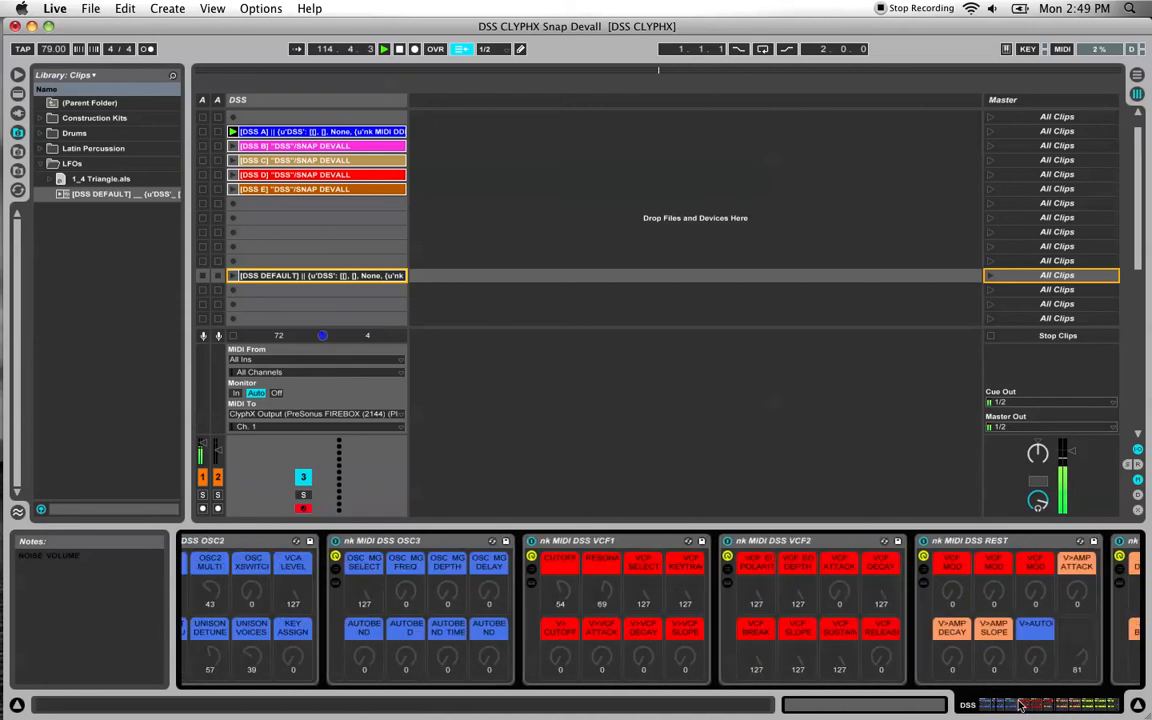
Hide the File Browser so the session grid and DSS devices fill the window.
left_click(100, 194)
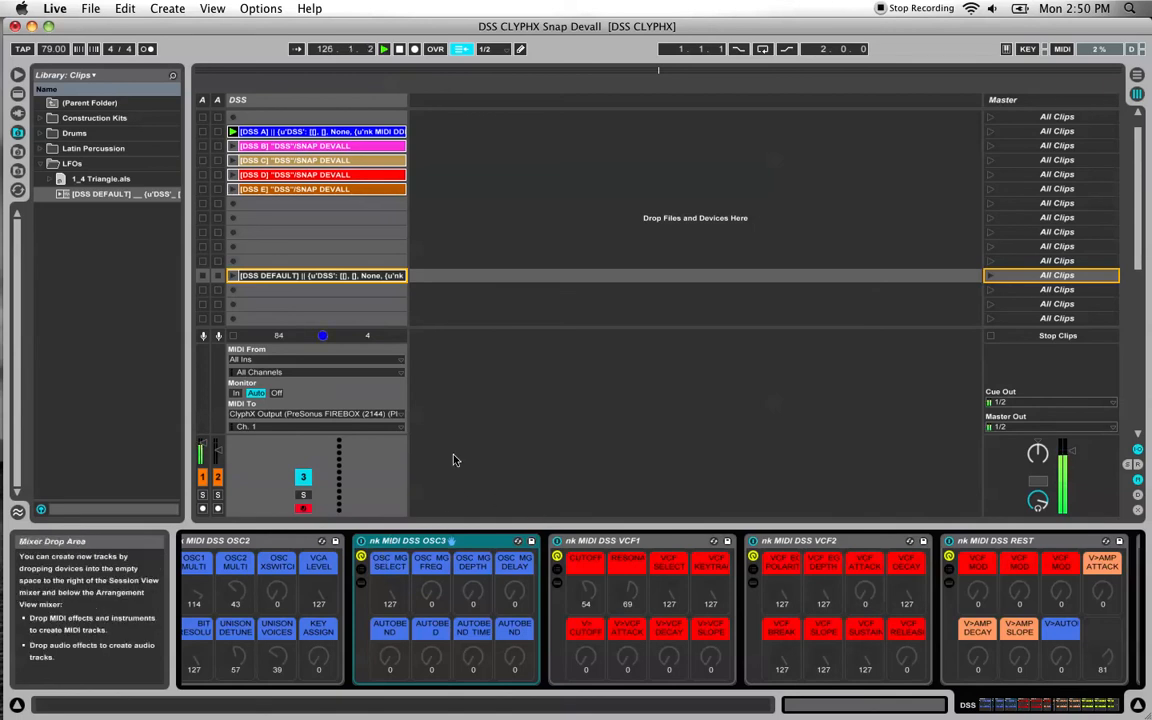
left_click(18, 78)
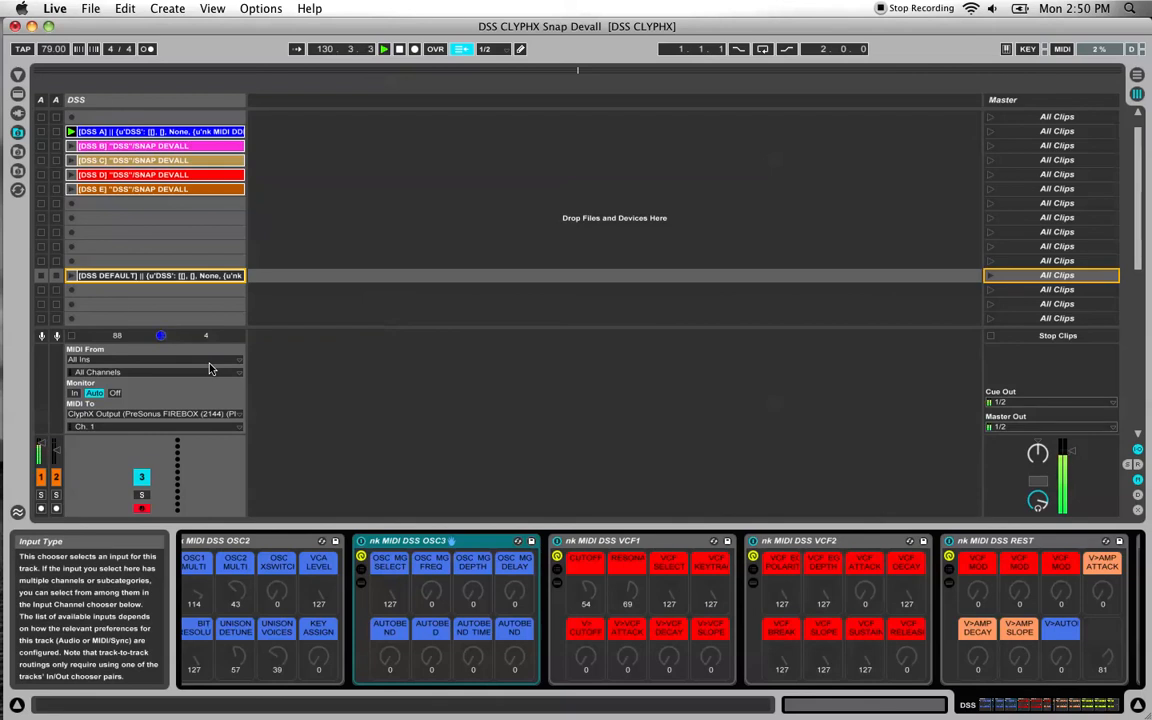
mouse_move(212, 392)
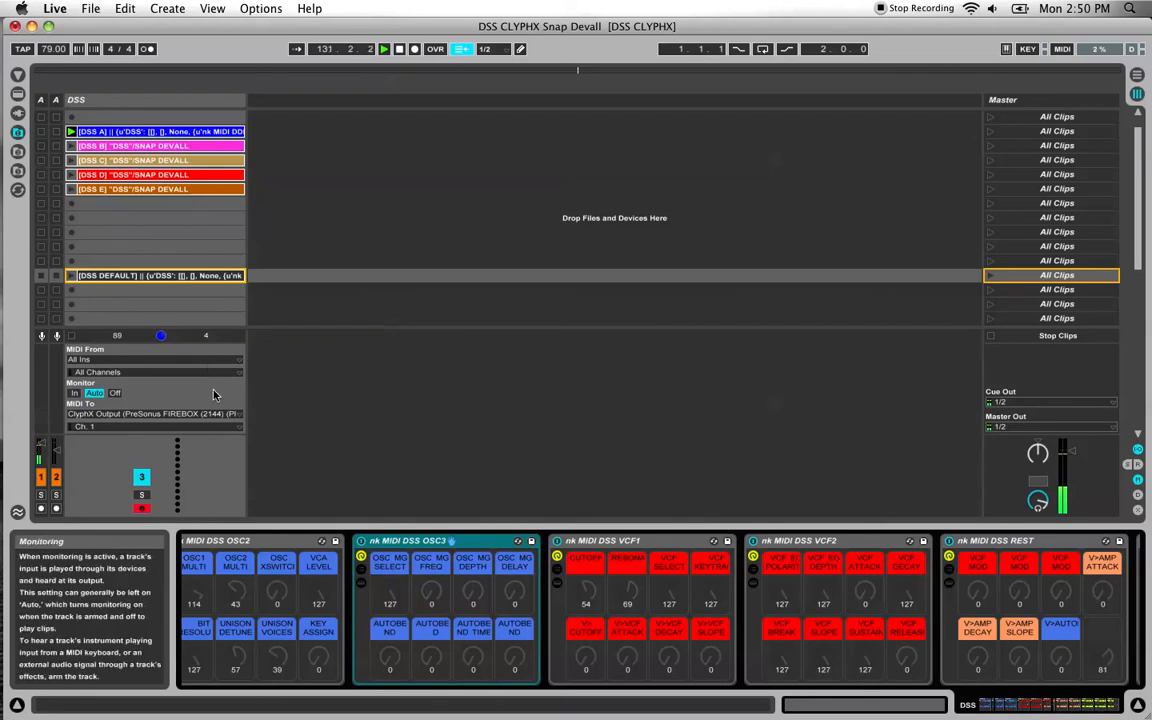